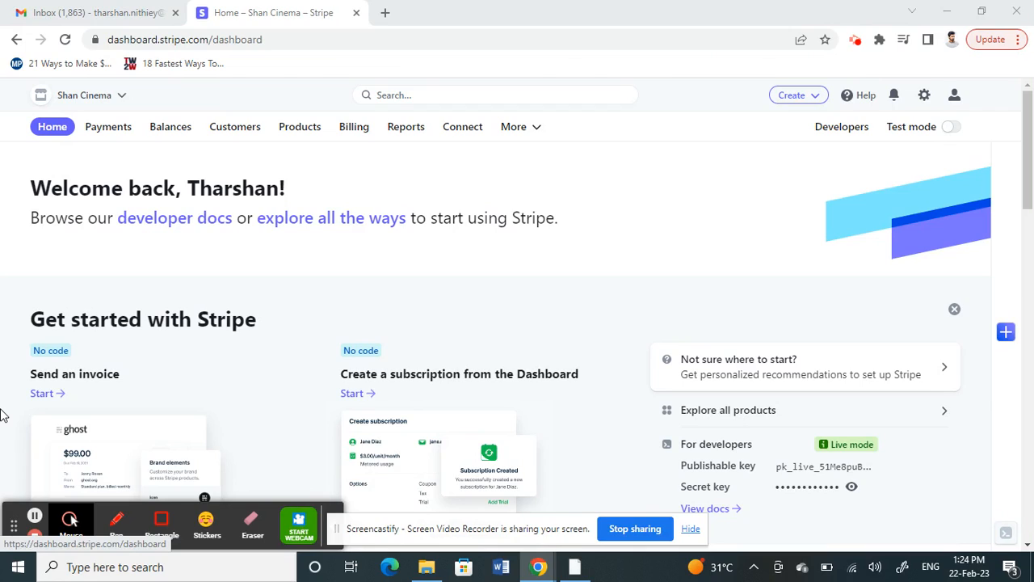
mouse_move(97, 176)
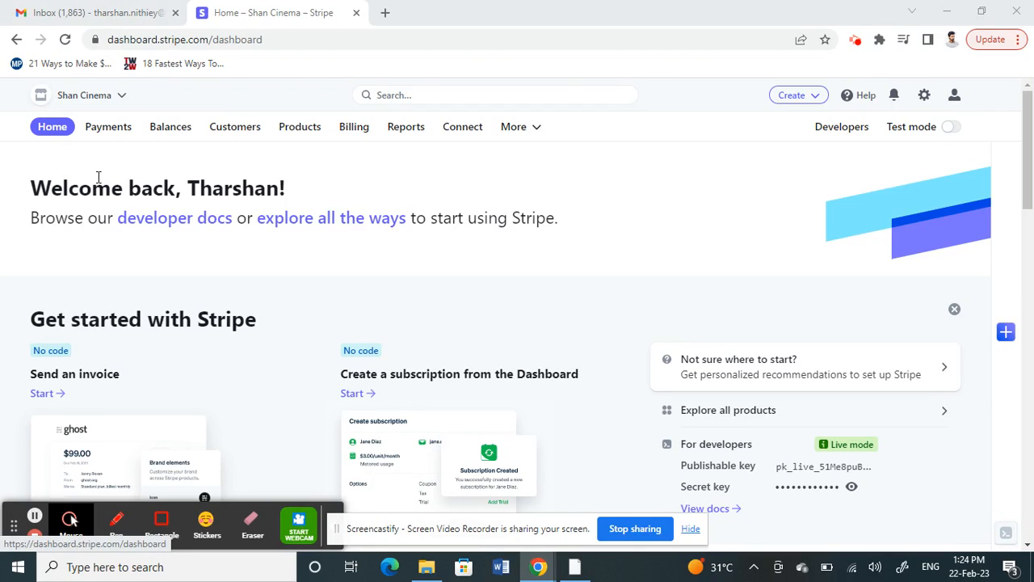
mouse_move(24, 131)
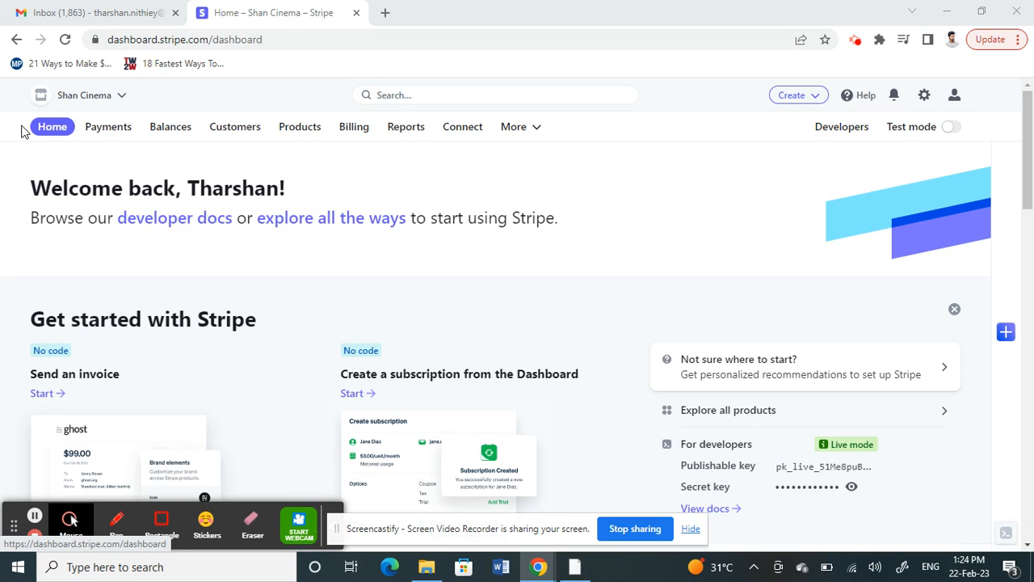
mouse_move(108, 126)
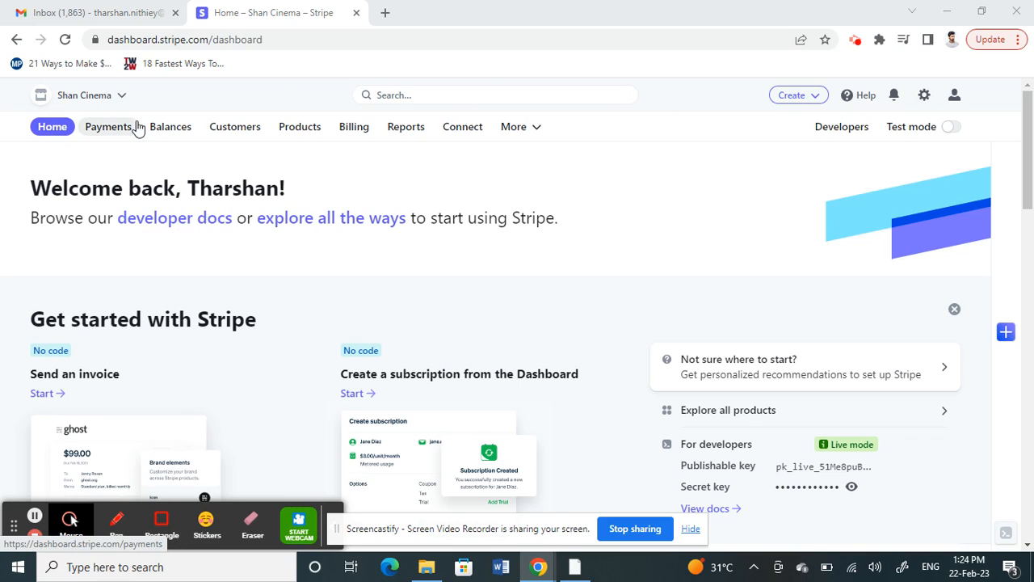
mouse_move(171, 126)
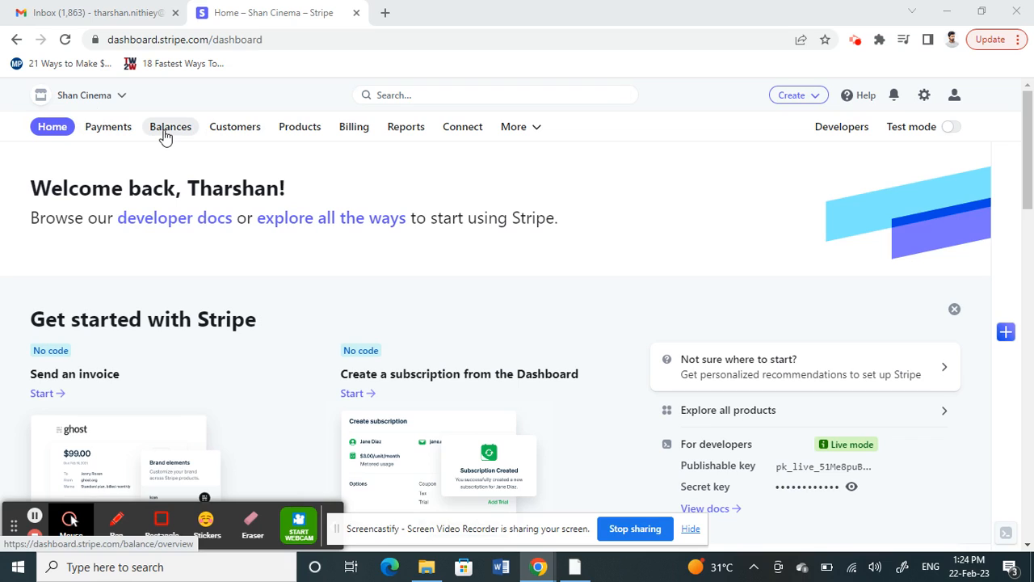
Go to Balances, then the Payouts history, and head to Configure payouts
left_click(169, 126)
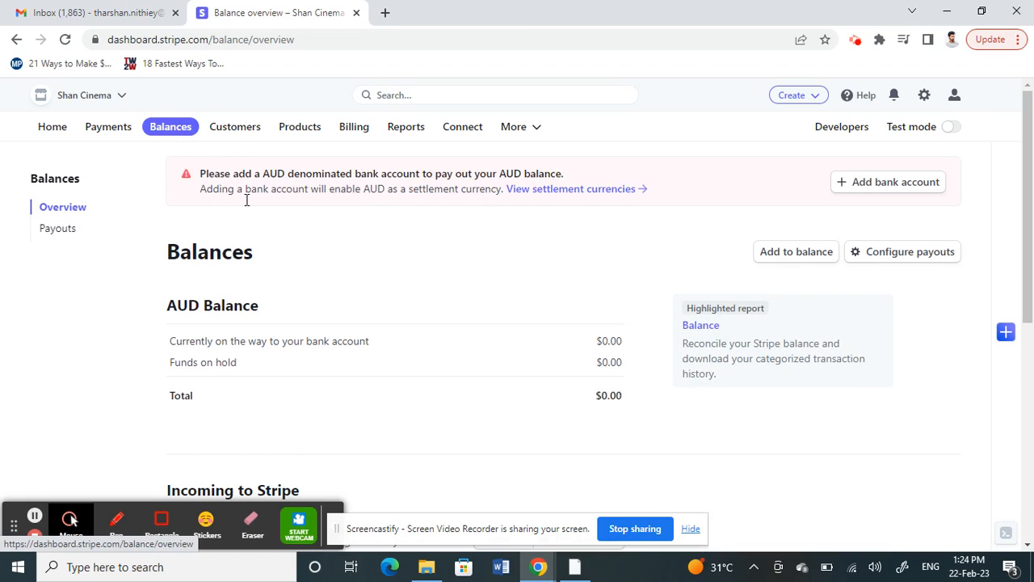
mouse_move(418, 243)
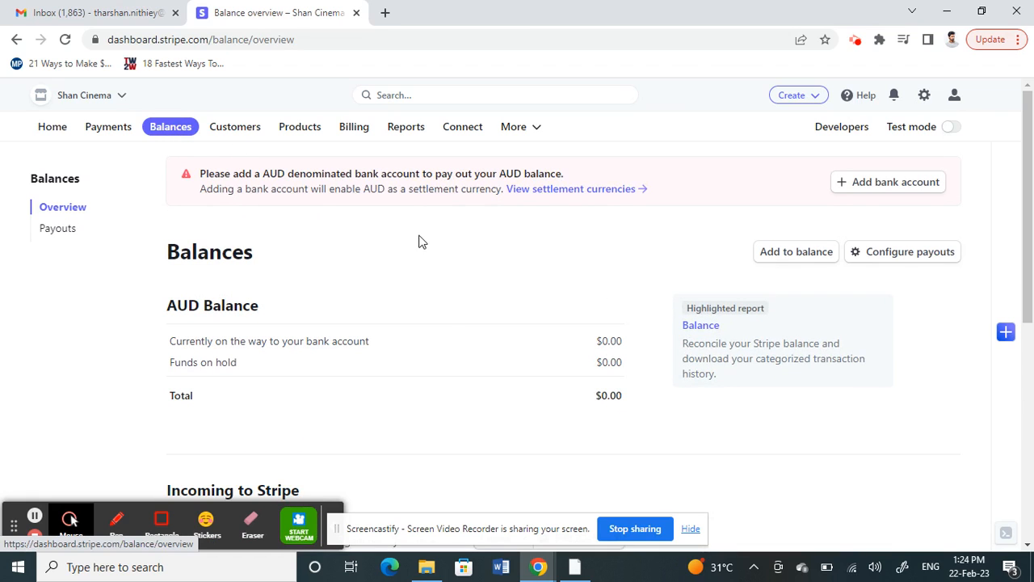
mouse_move(119, 186)
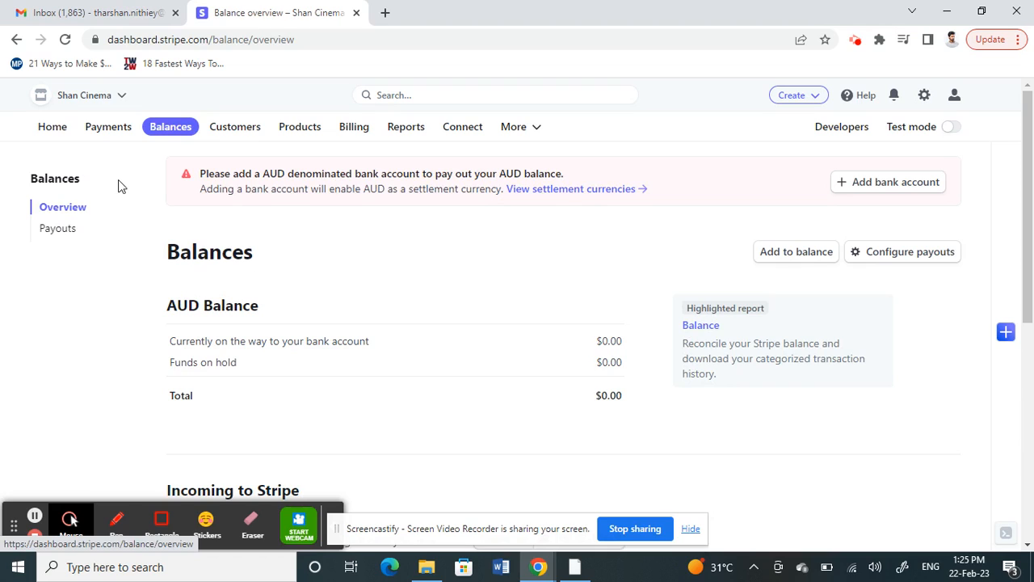
mouse_move(58, 228)
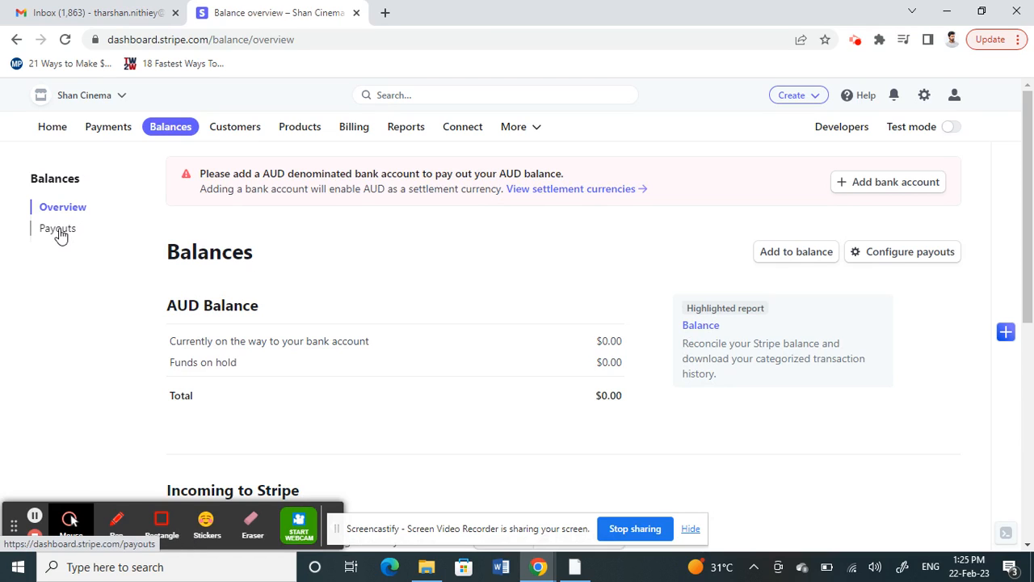
left_click(58, 228)
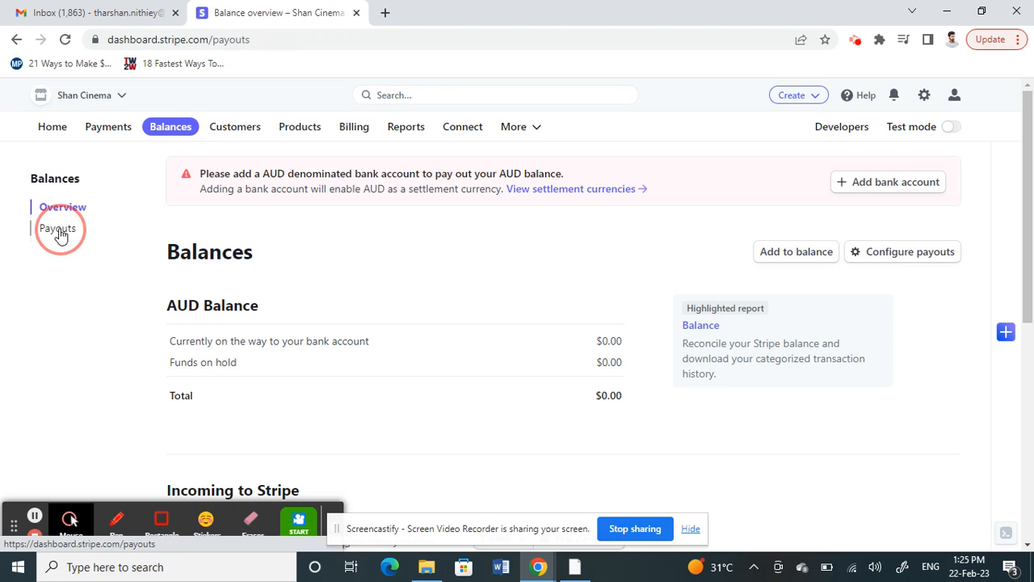
left_click(58, 227)
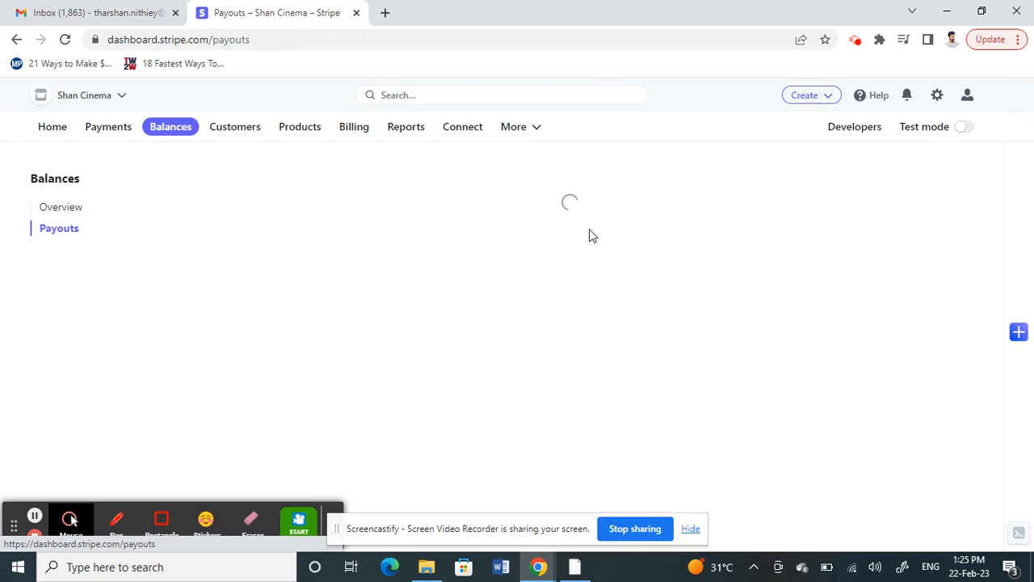
mouse_move(488, 294)
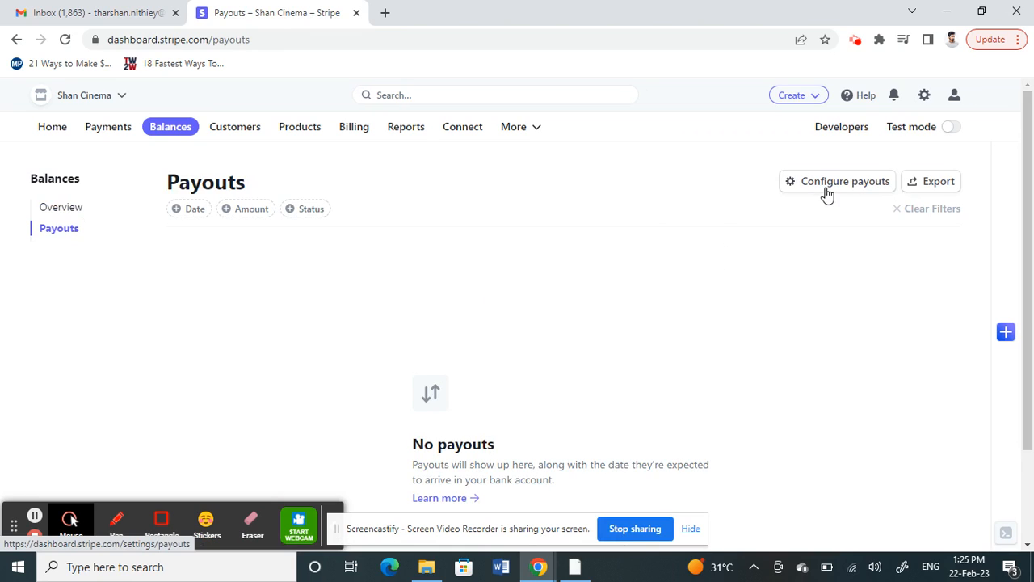
left_click(845, 181)
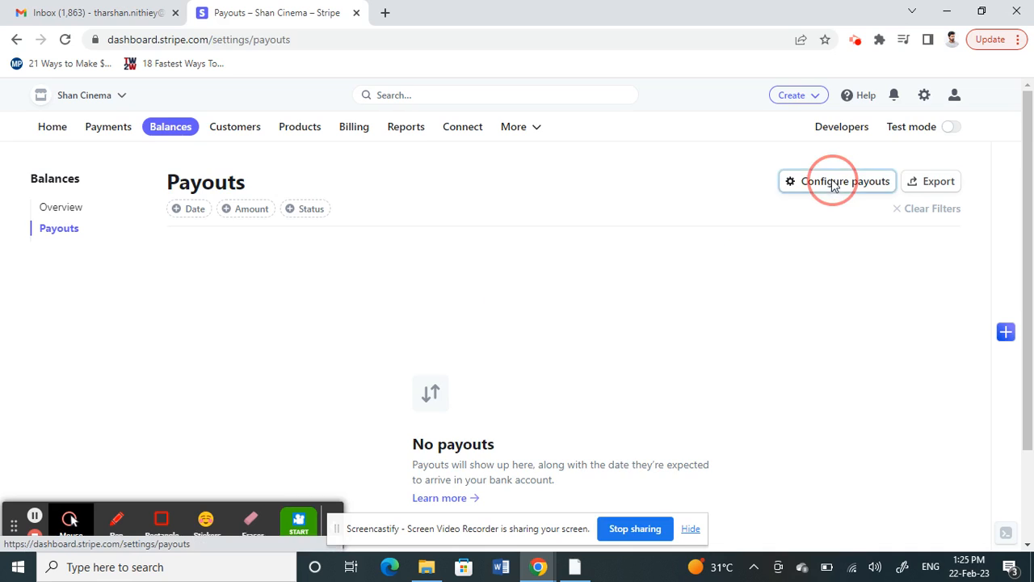
Reach the External payout accounts settings showing AUD Default with no bank account
left_click(845, 181)
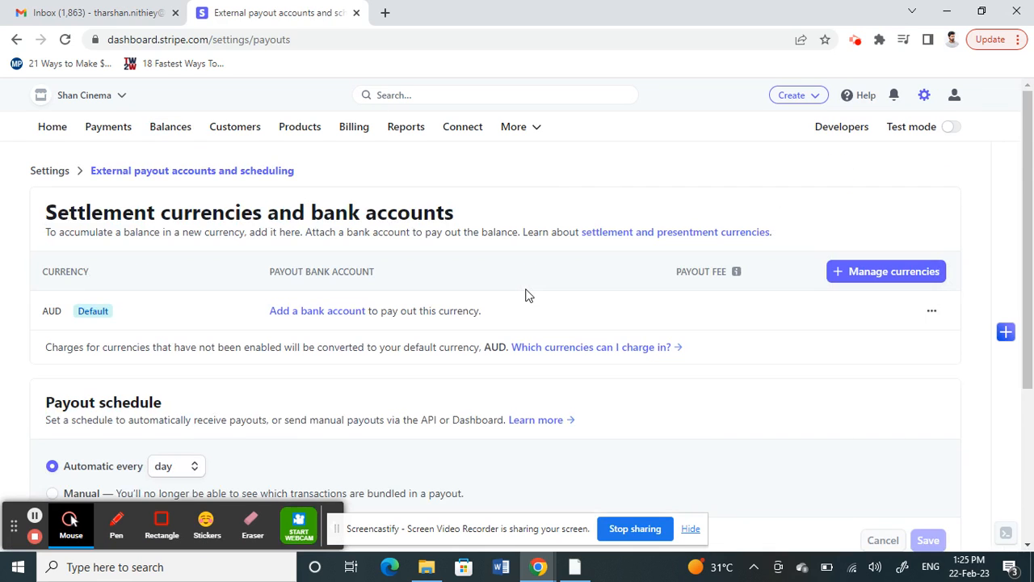
mouse_move(75, 337)
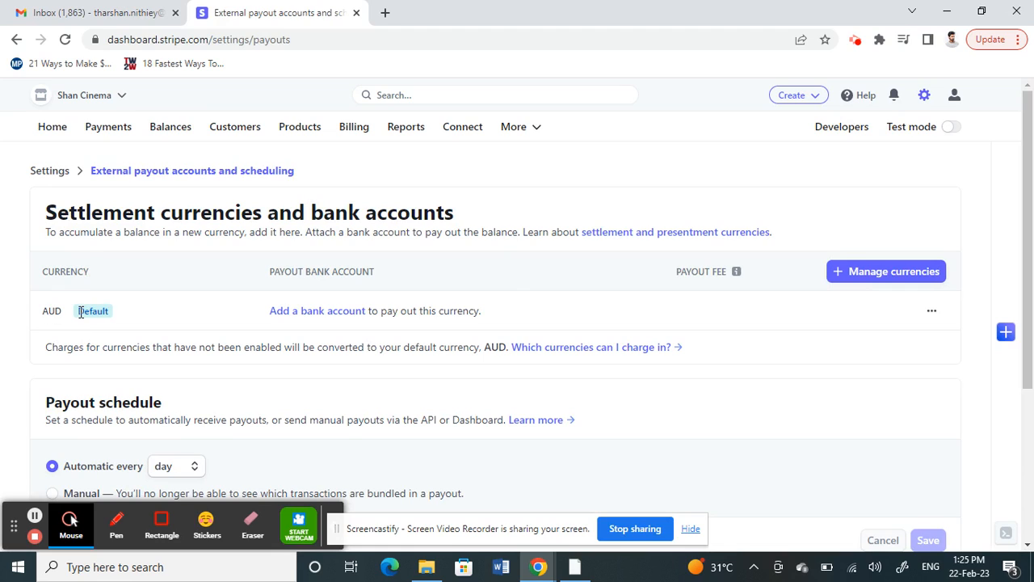
mouse_move(317, 310)
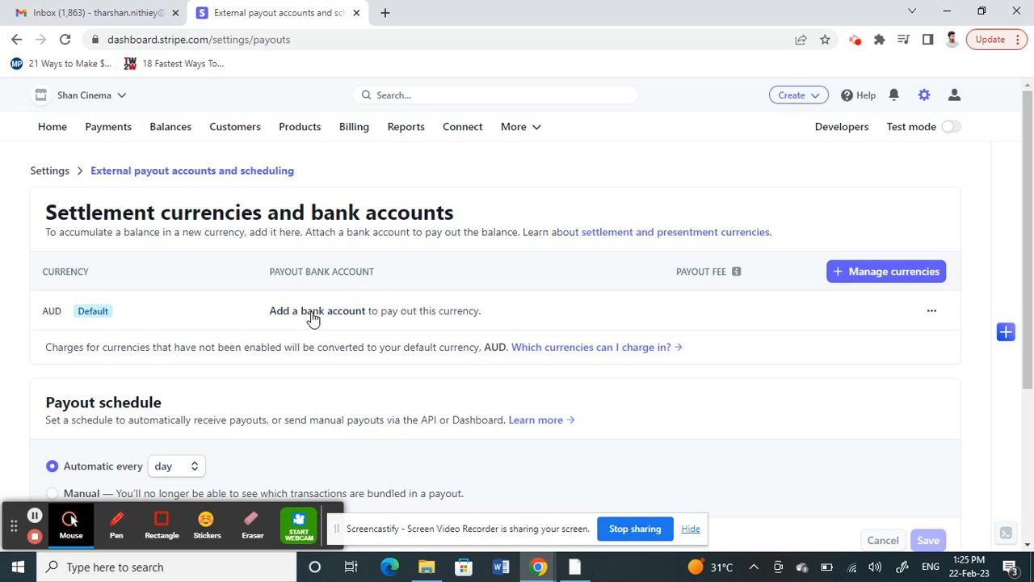
mouse_move(345, 310)
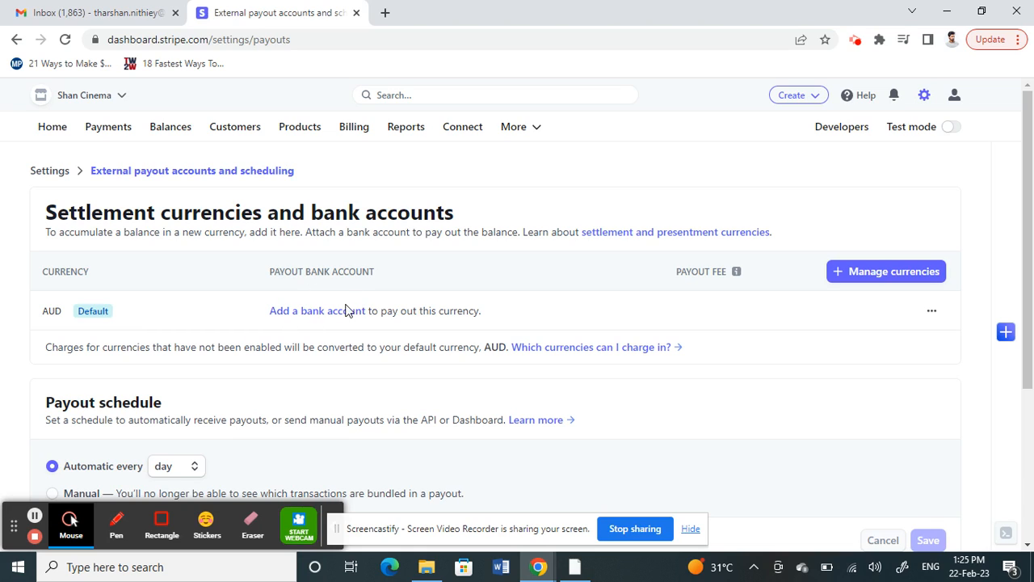
mouse_move(284, 321)
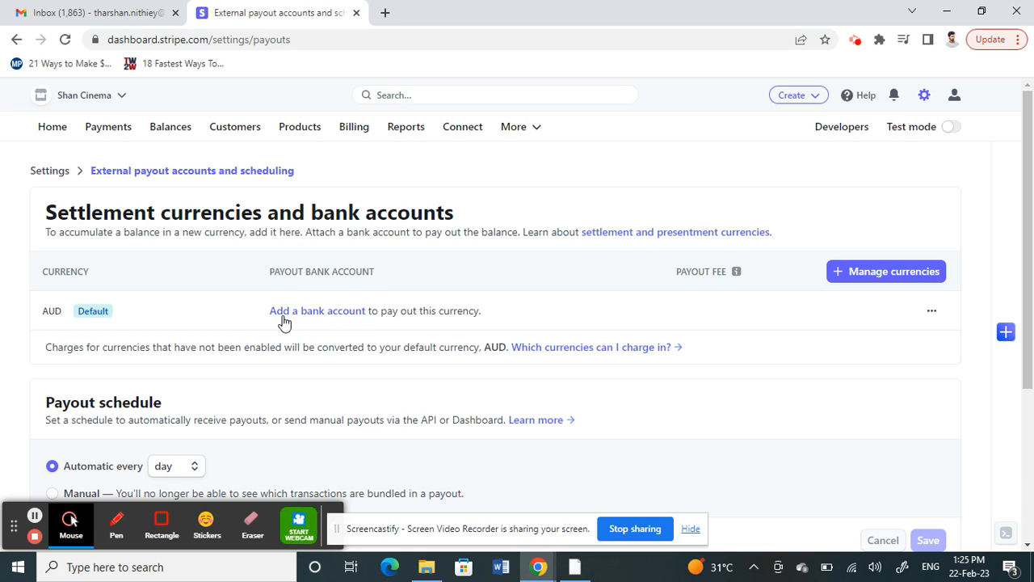
mouse_move(289, 317)
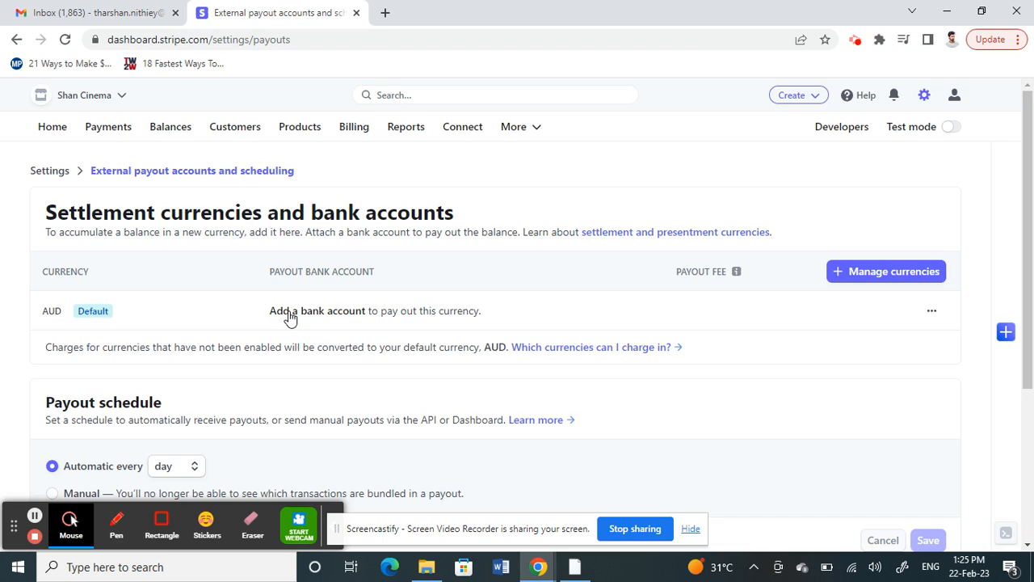
left_click(316, 310)
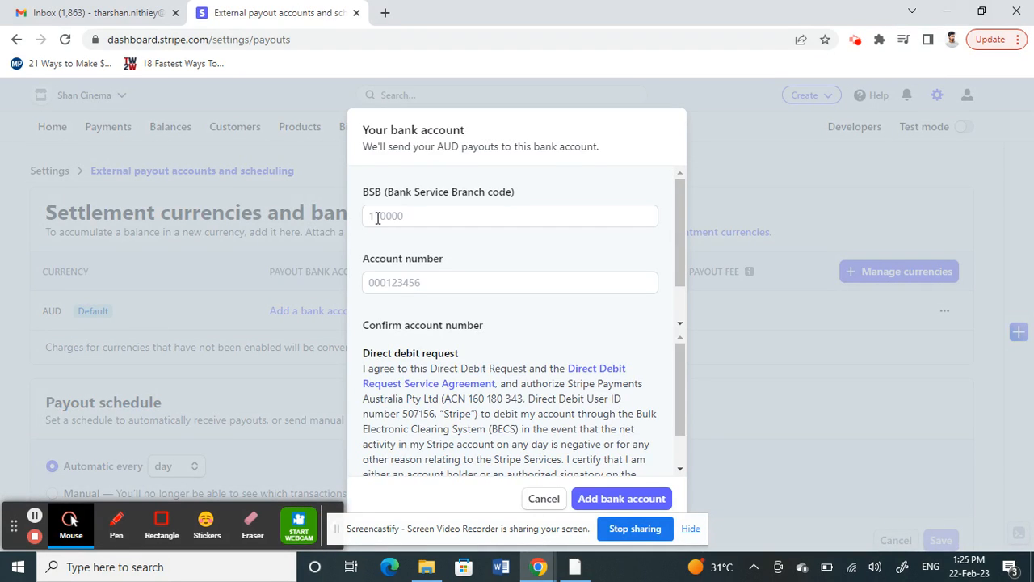
left_click(508, 216)
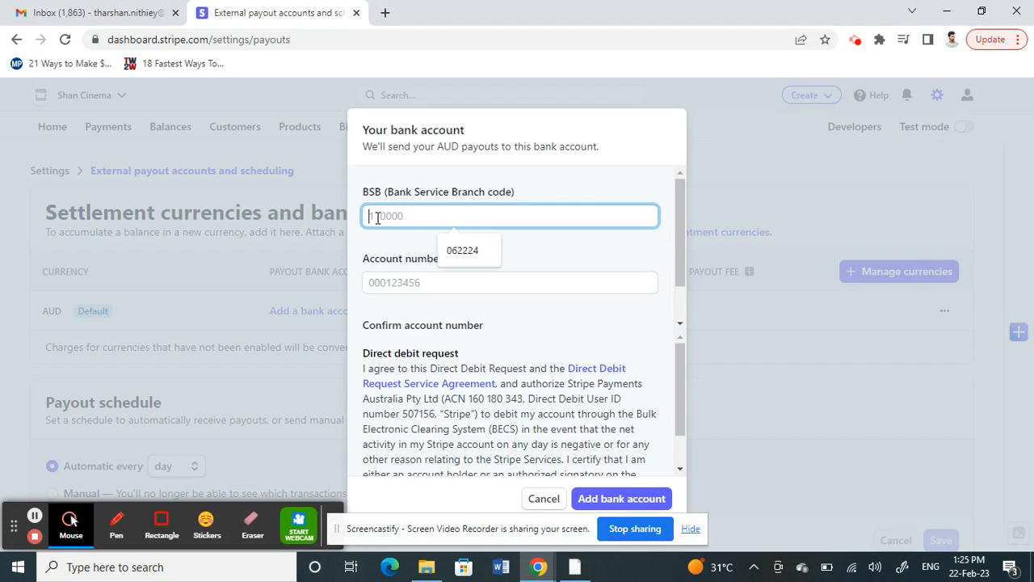
left_click(462, 249)
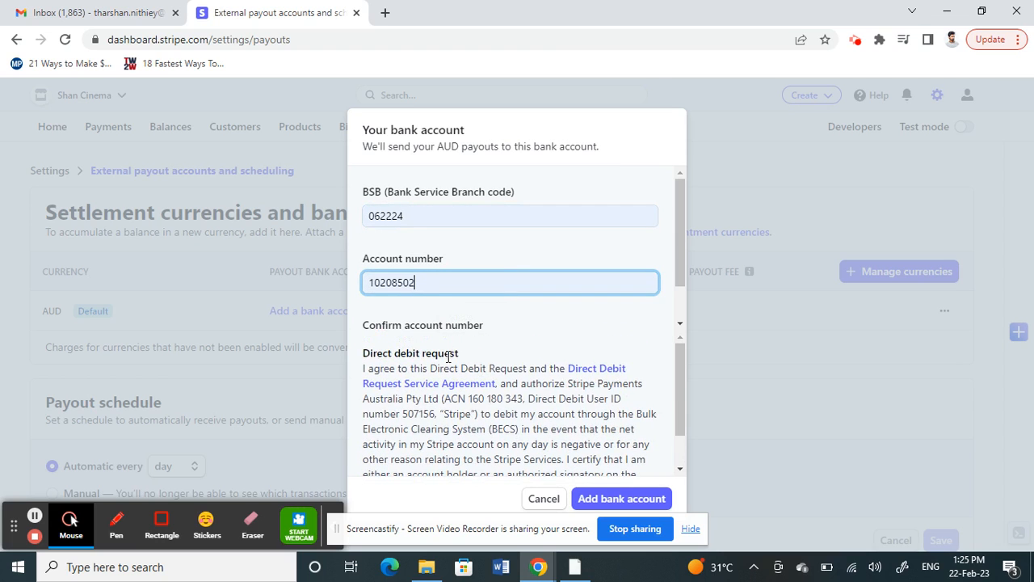
left_click(511, 302)
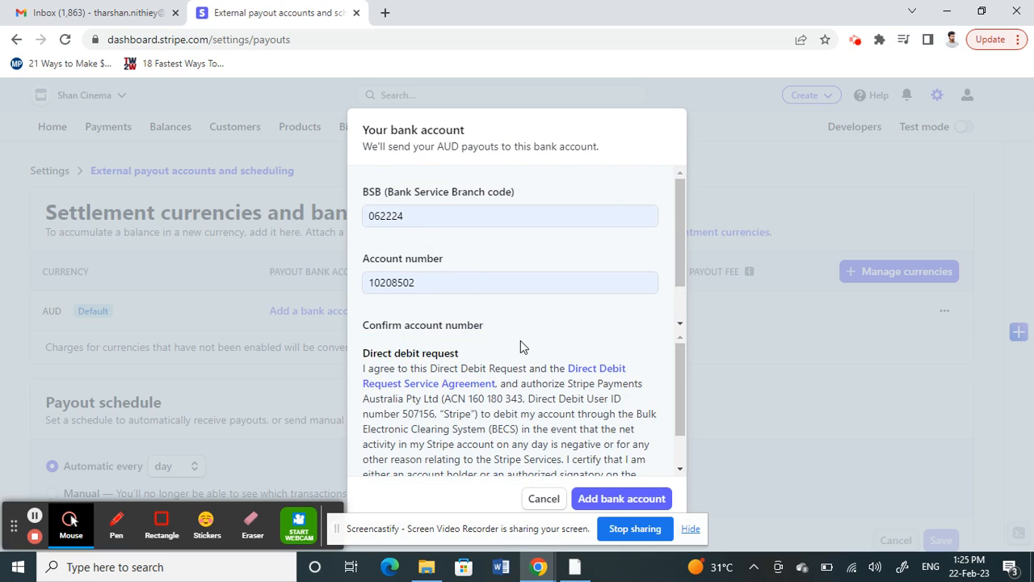
left_click(620, 498)
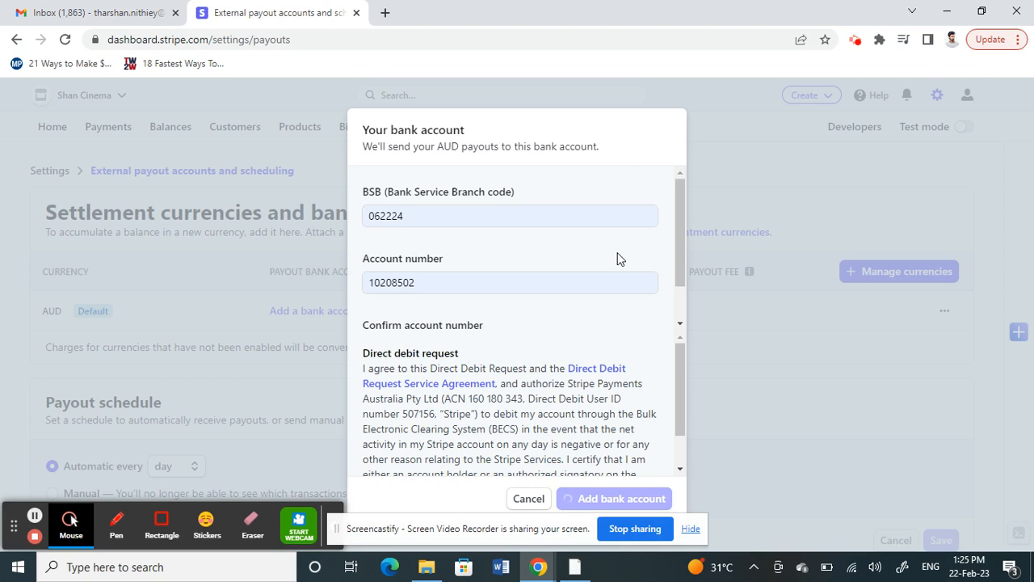
left_click(528, 498)
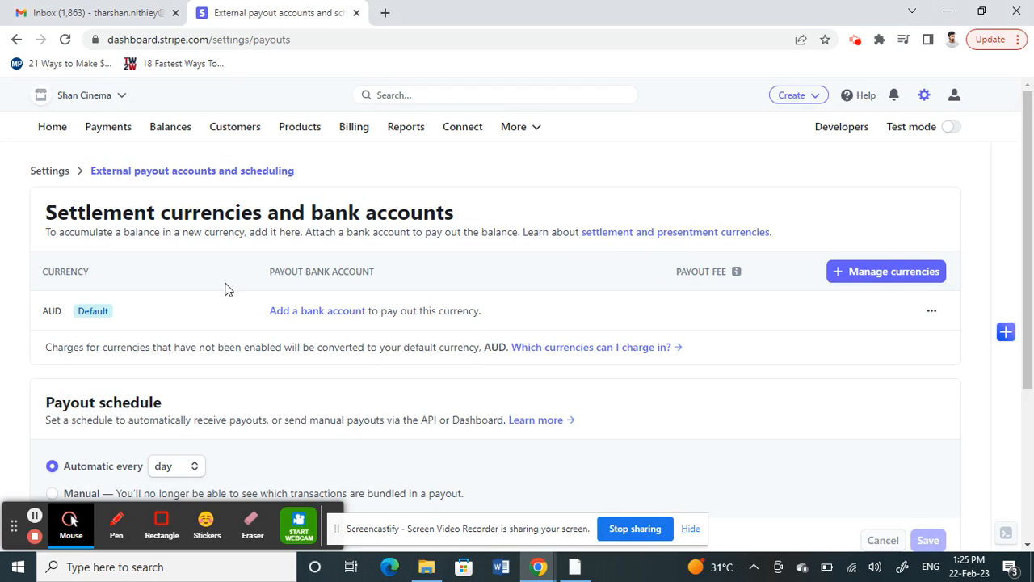
mouse_move(297, 338)
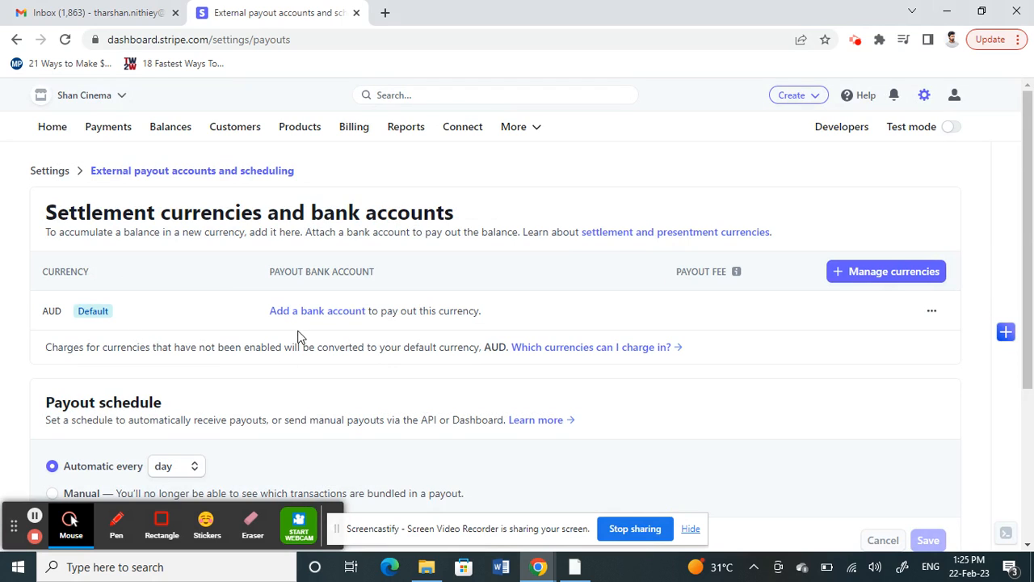
mouse_move(306, 257)
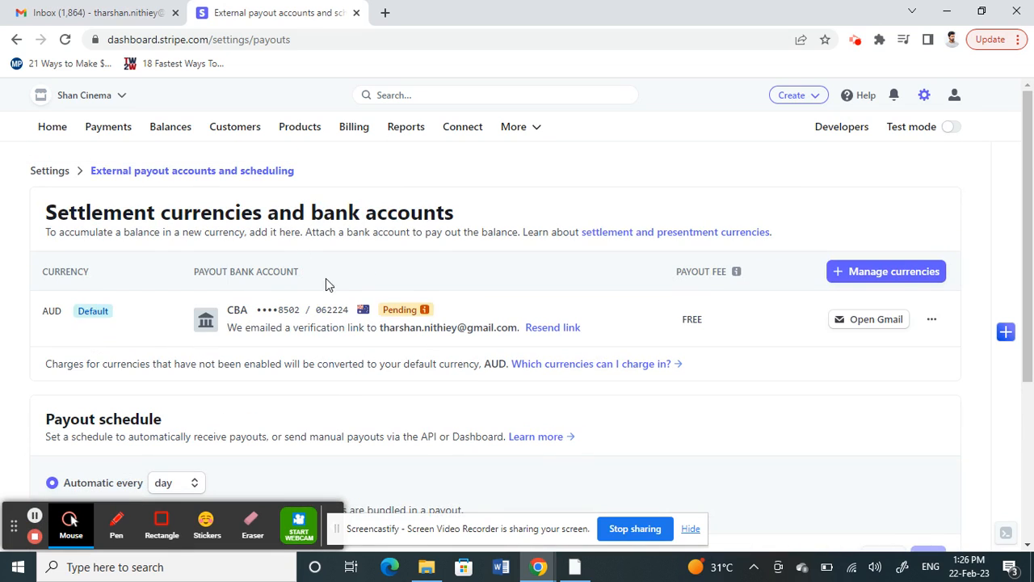
mouse_move(304, 327)
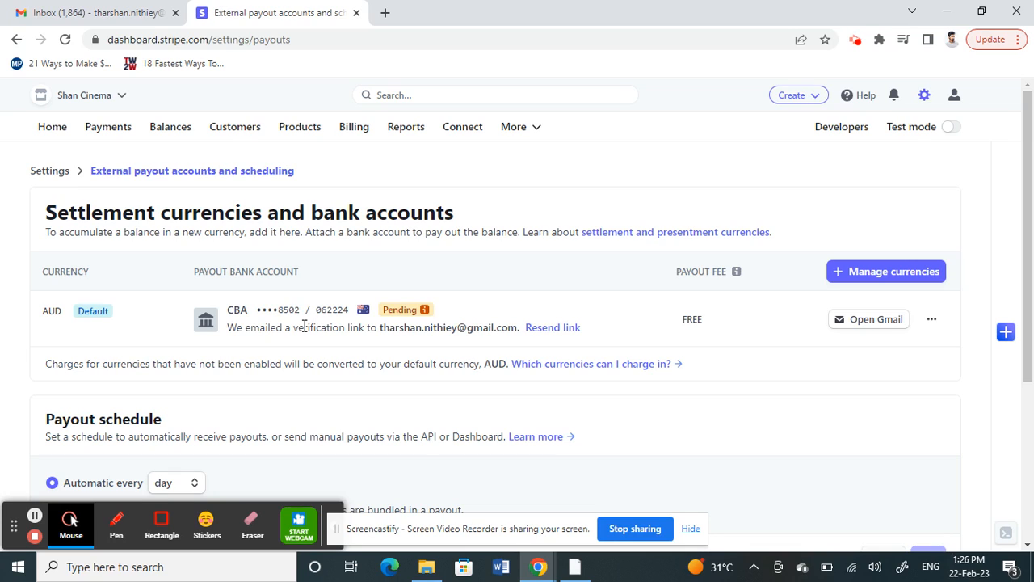
mouse_move(338, 326)
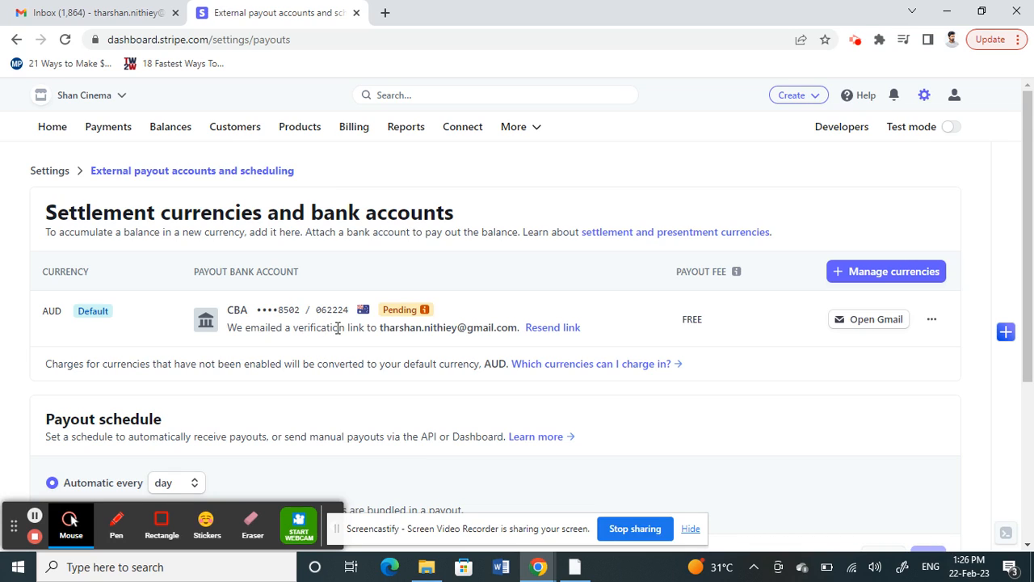
mouse_move(357, 349)
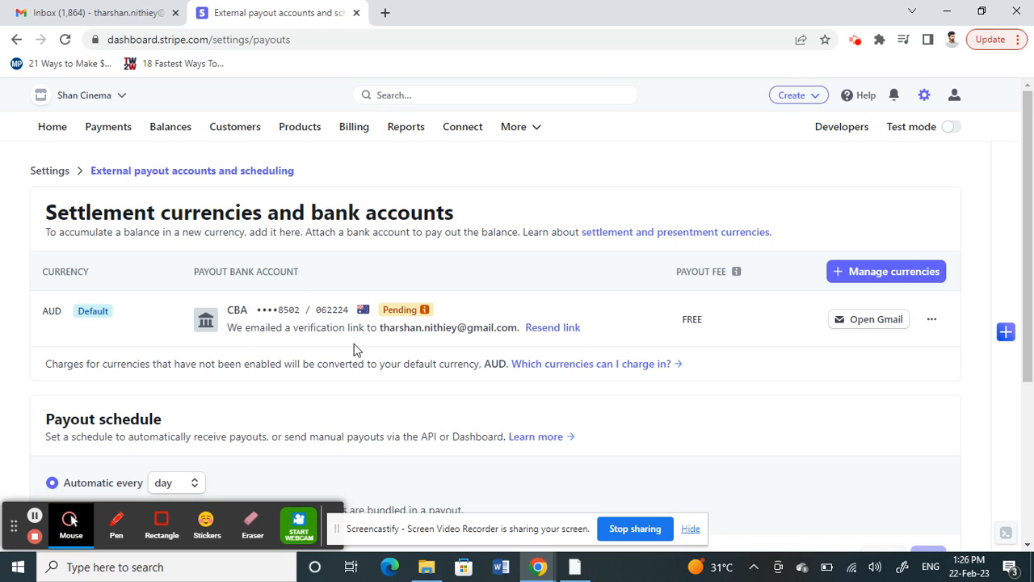
mouse_move(347, 364)
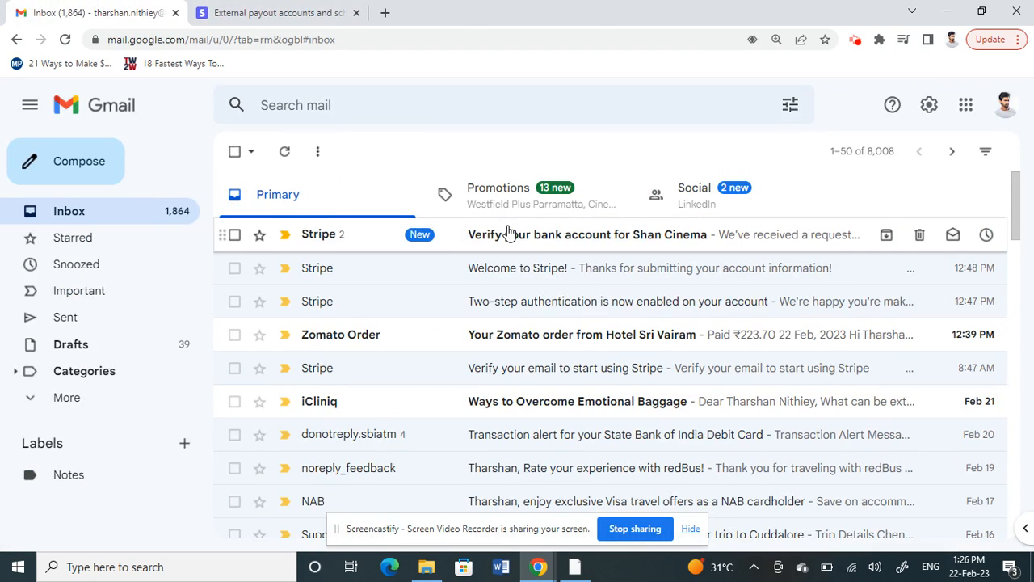
Read Stripe's 'Verify your bank account for Shan Cinema' email down to the verify button
left_click(588, 235)
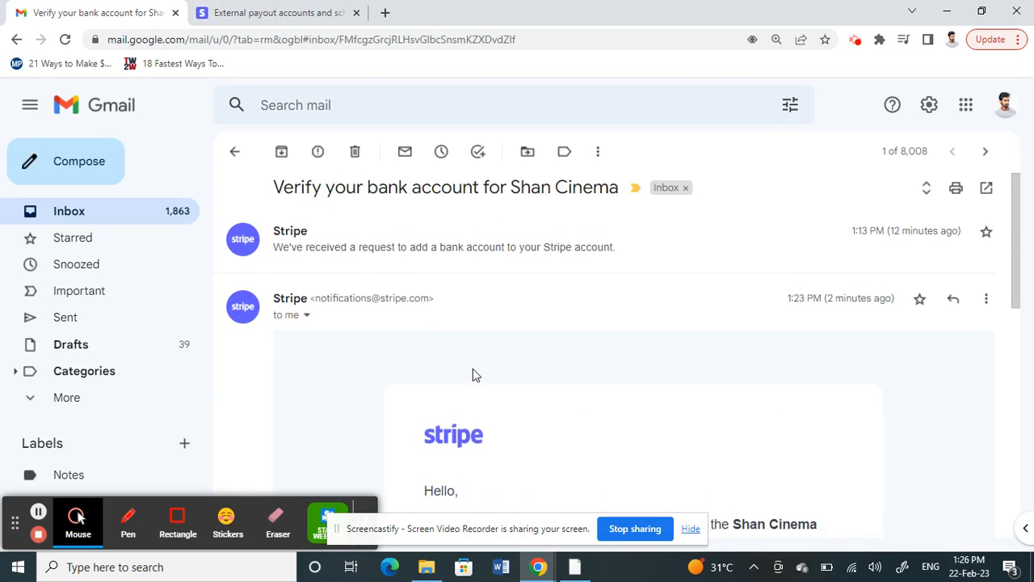
scroll("down", 3)
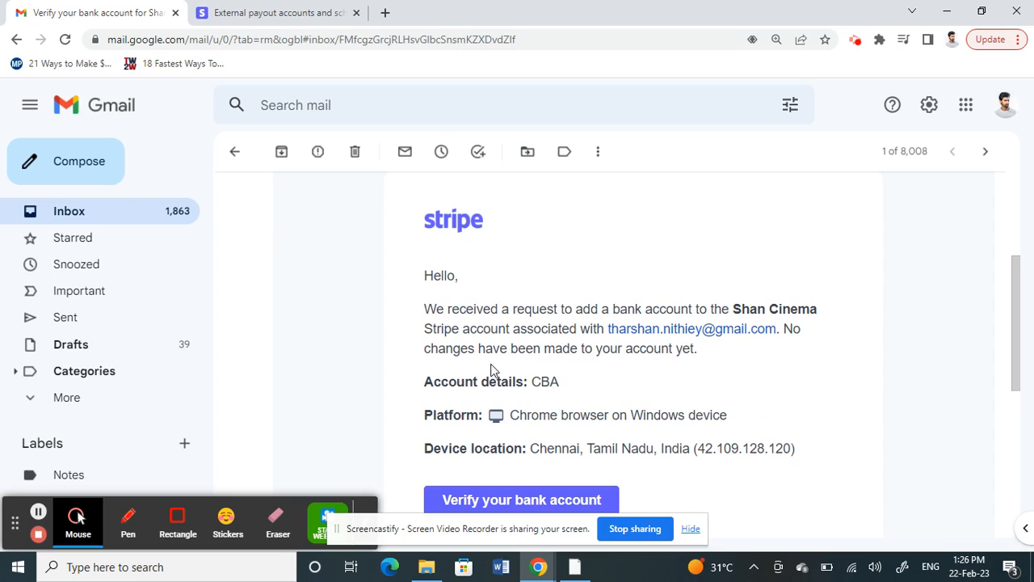
scroll("down", 3)
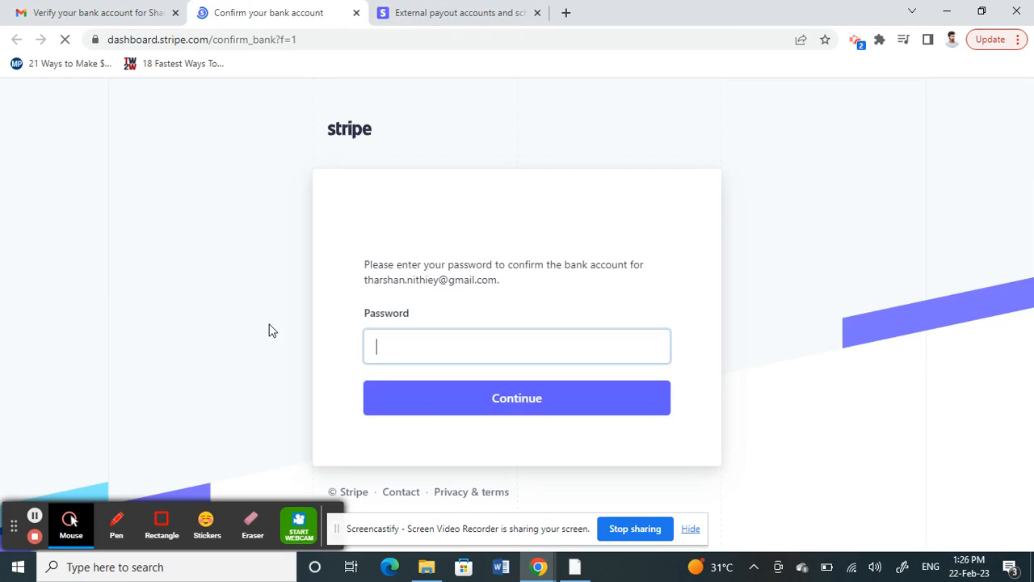
Enter the account password and continue to confirm the bank account
type("••••")
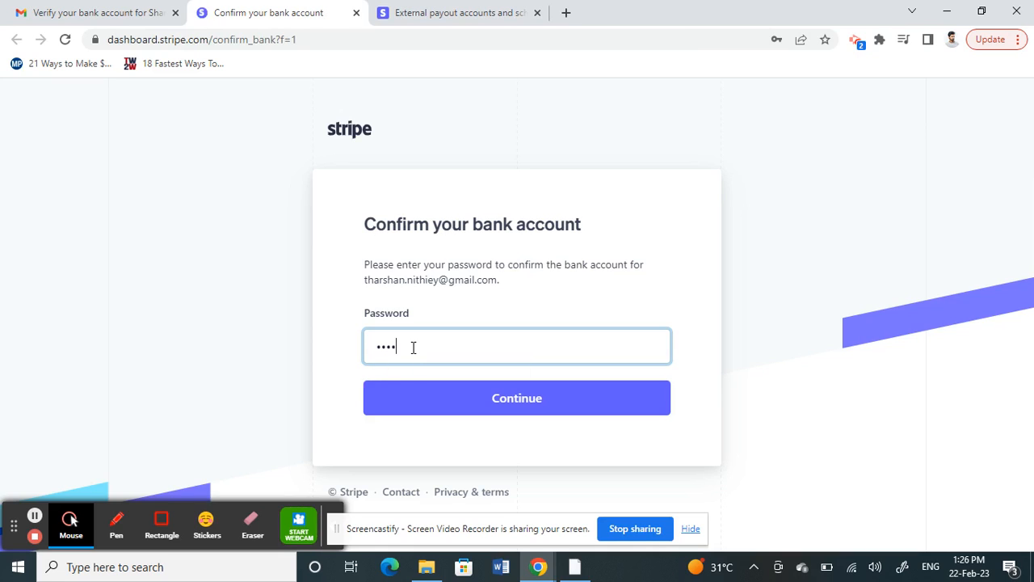
type("password")
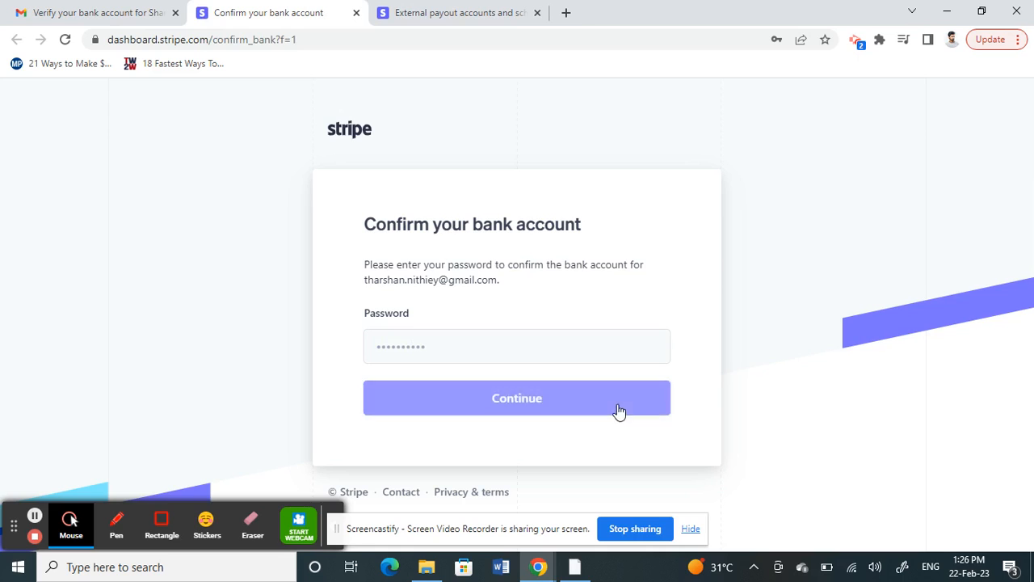
left_click(516, 397)
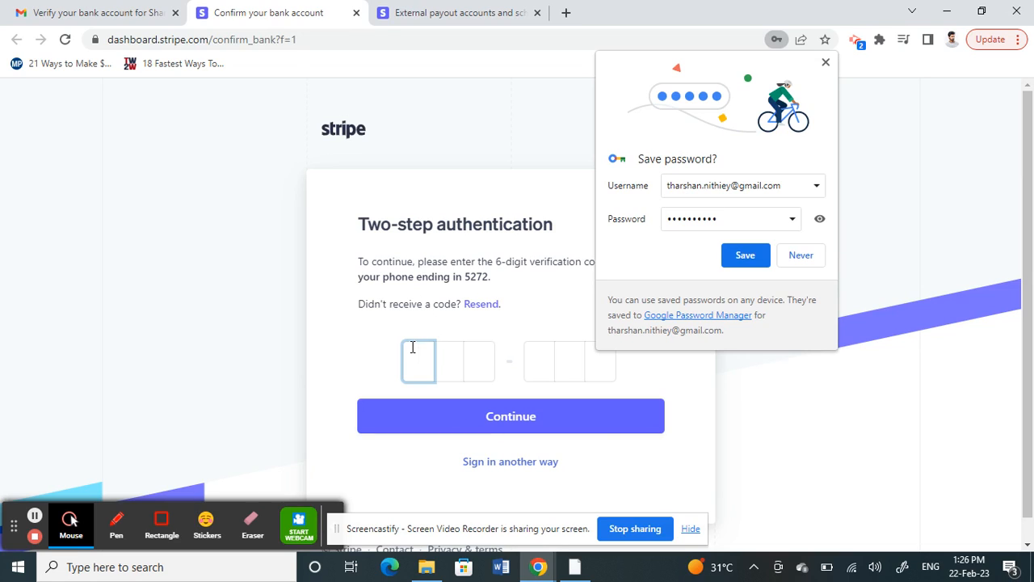
mouse_move(419, 343)
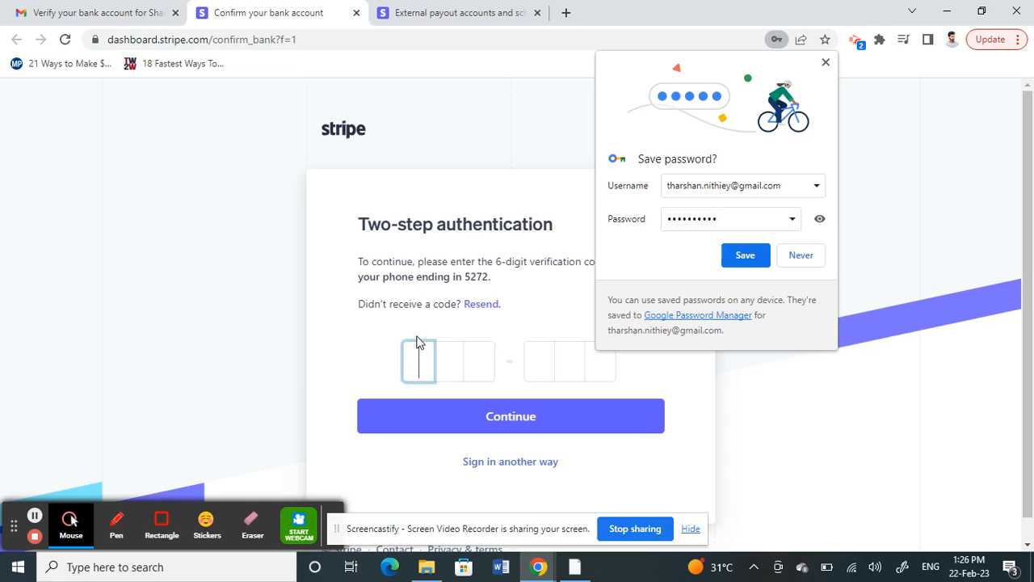
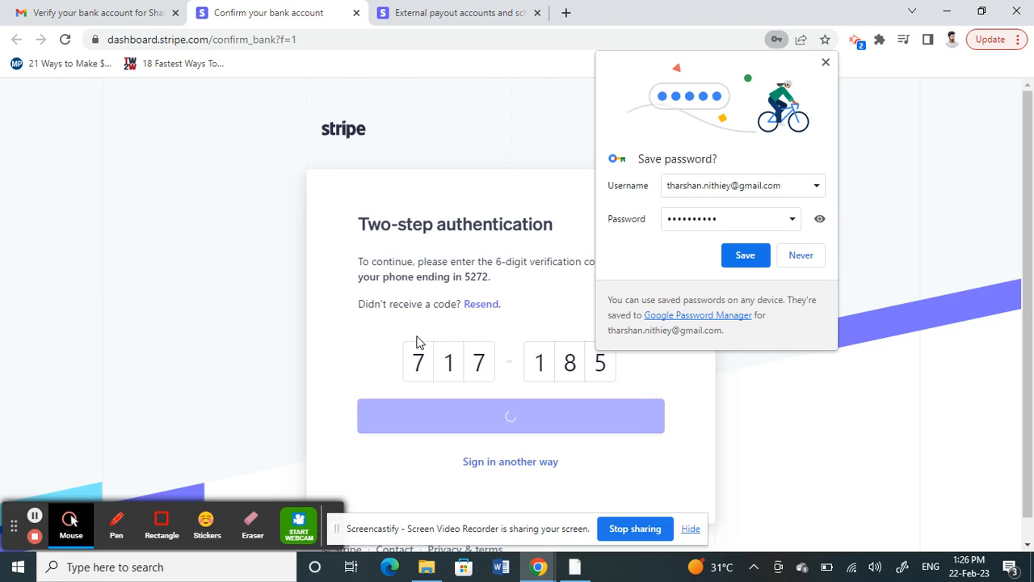
left_click(510, 415)
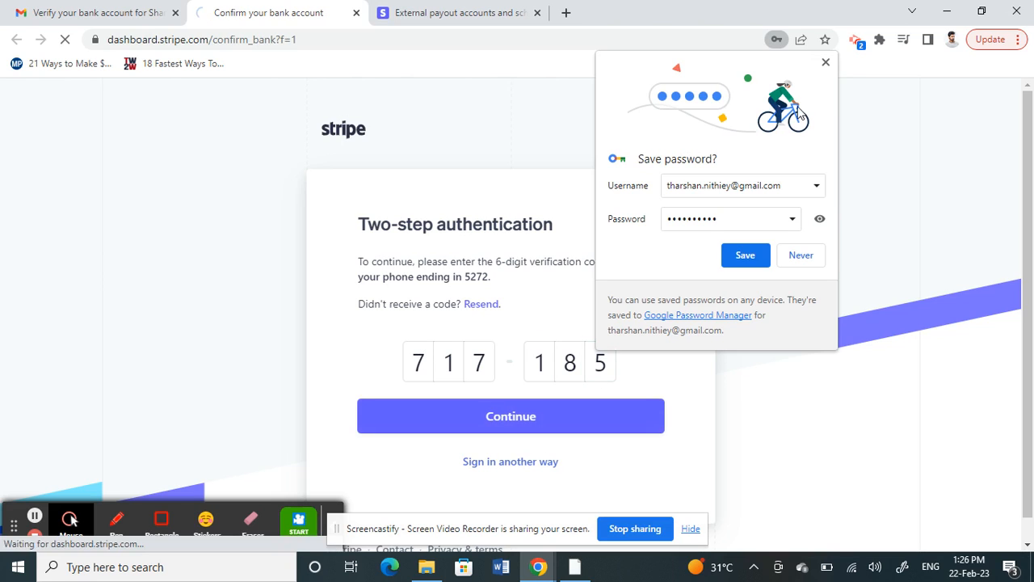
left_click(510, 415)
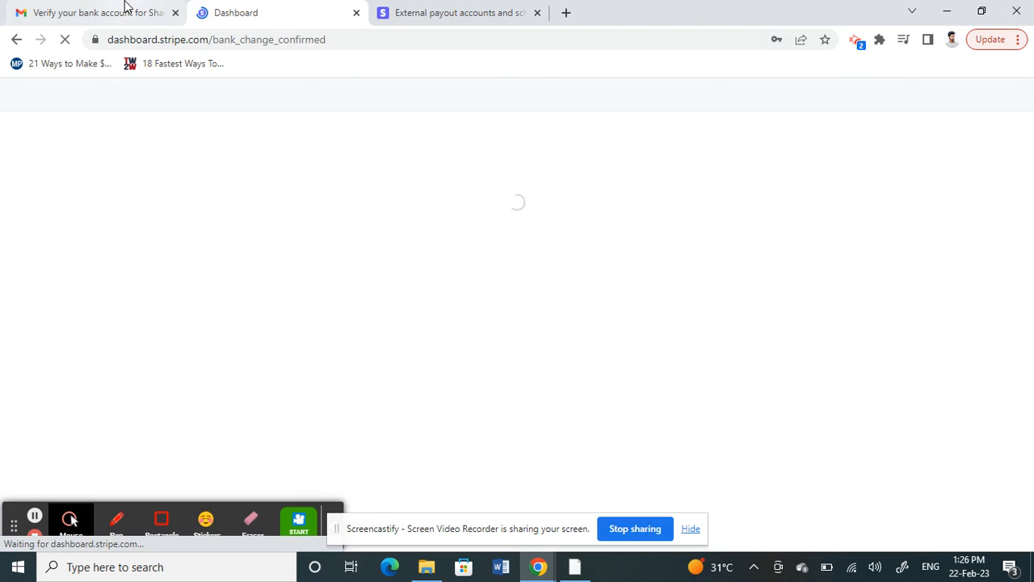
mouse_move(549, 229)
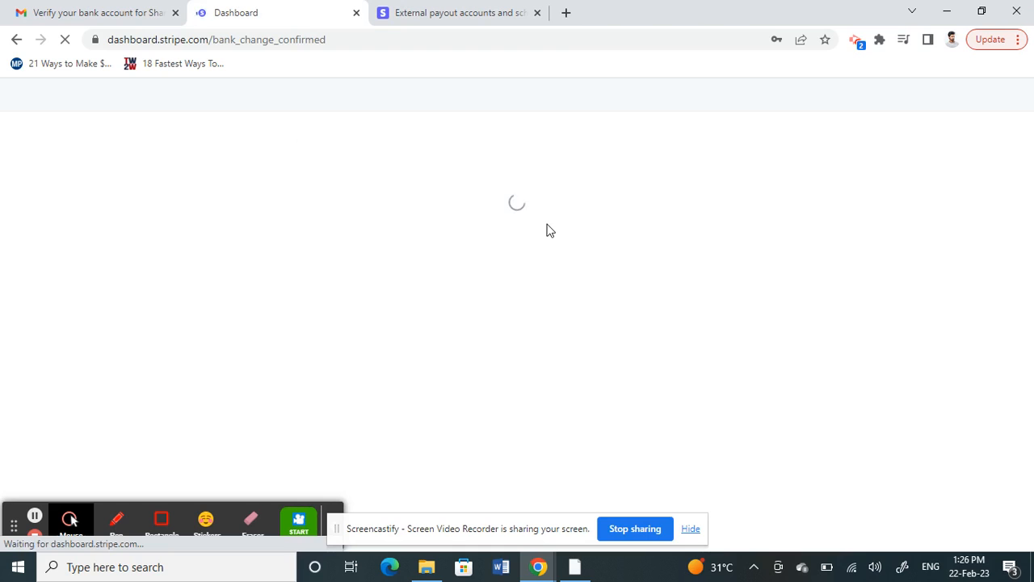
mouse_move(646, 110)
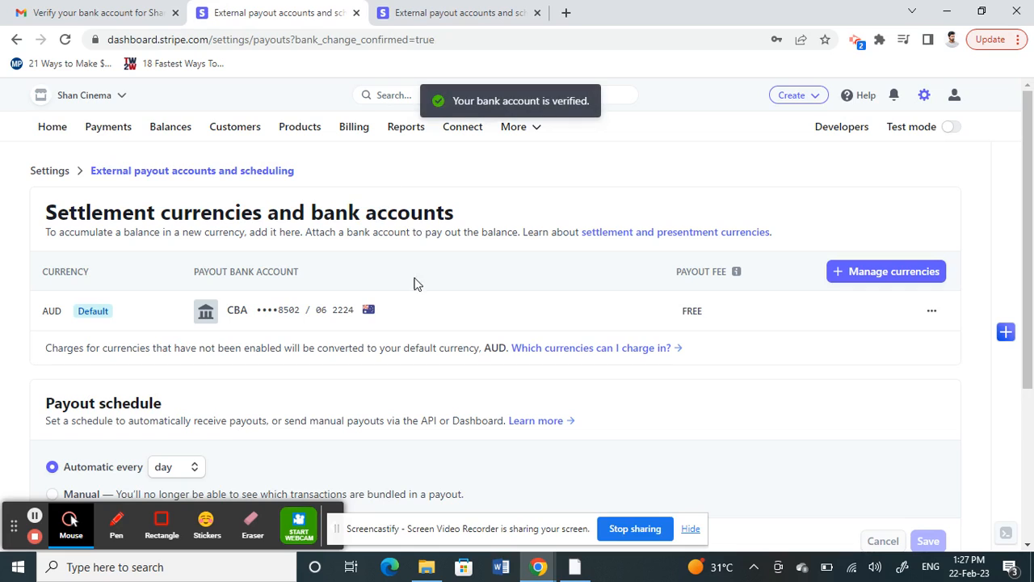
mouse_move(46, 317)
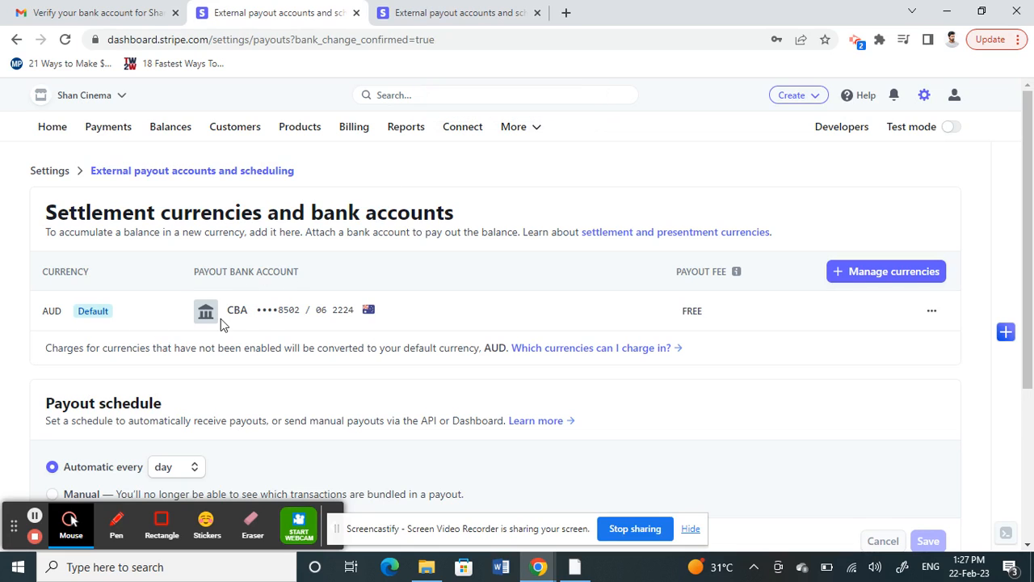
mouse_move(687, 314)
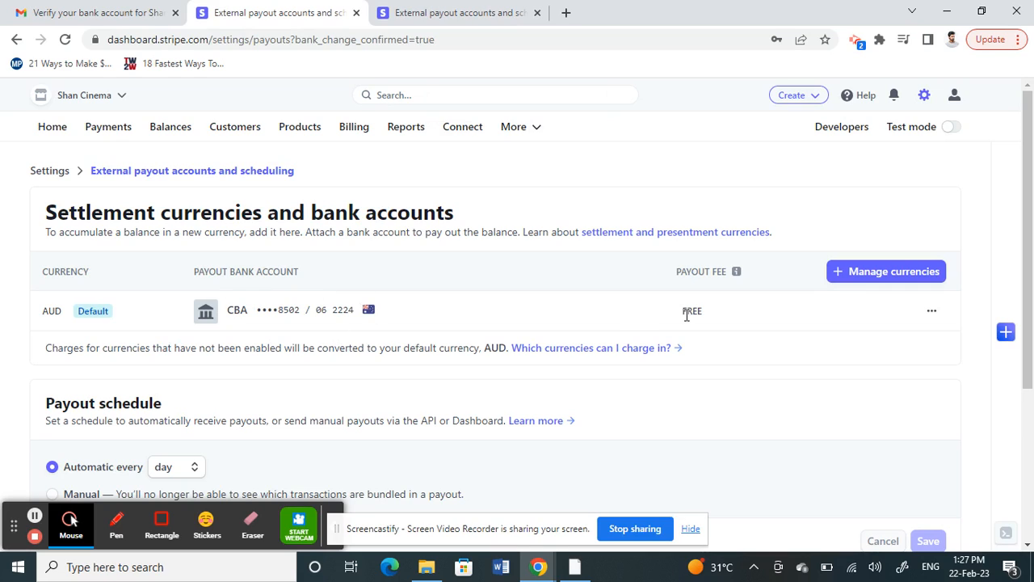
mouse_move(749, 321)
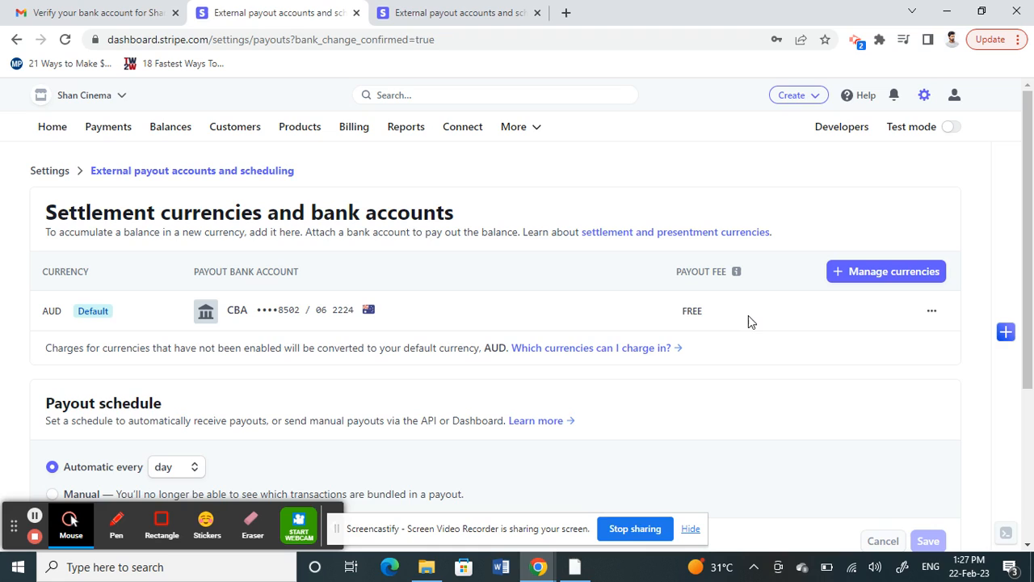
mouse_move(249, 397)
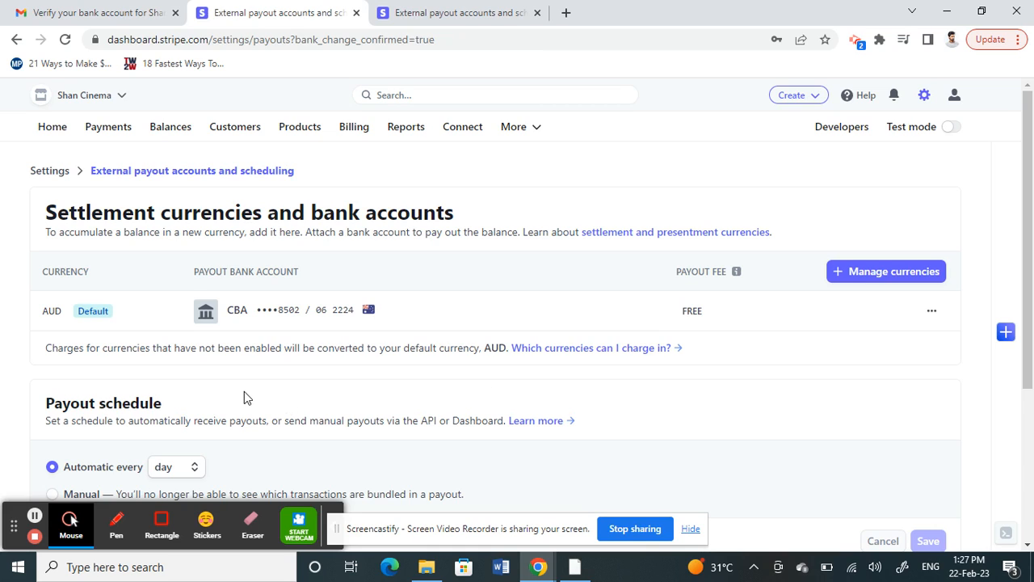